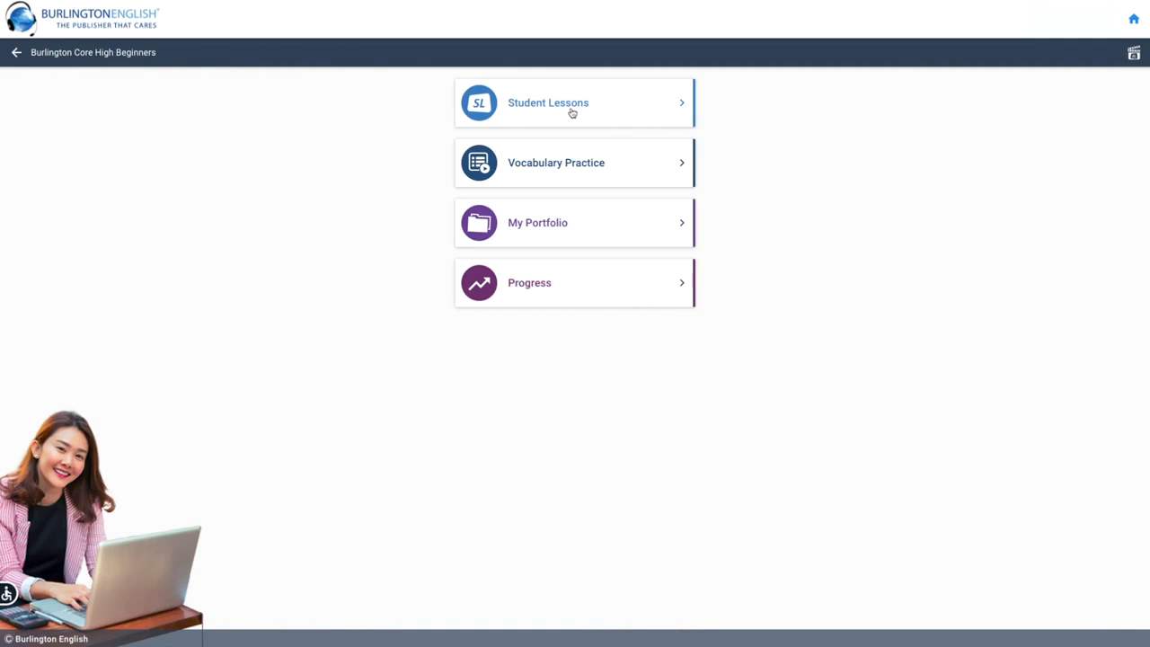
- Open the Student Lessons card to list the Personal Information unit's eight lessons
left_click(575, 103)
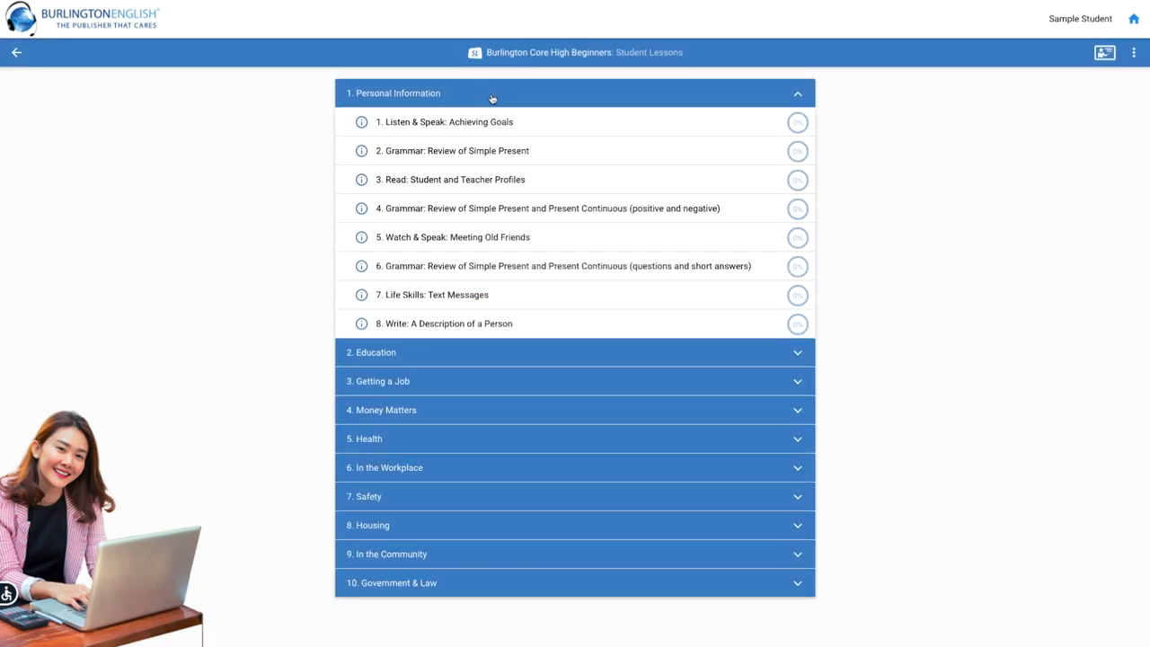
mouse_move(528, 110)
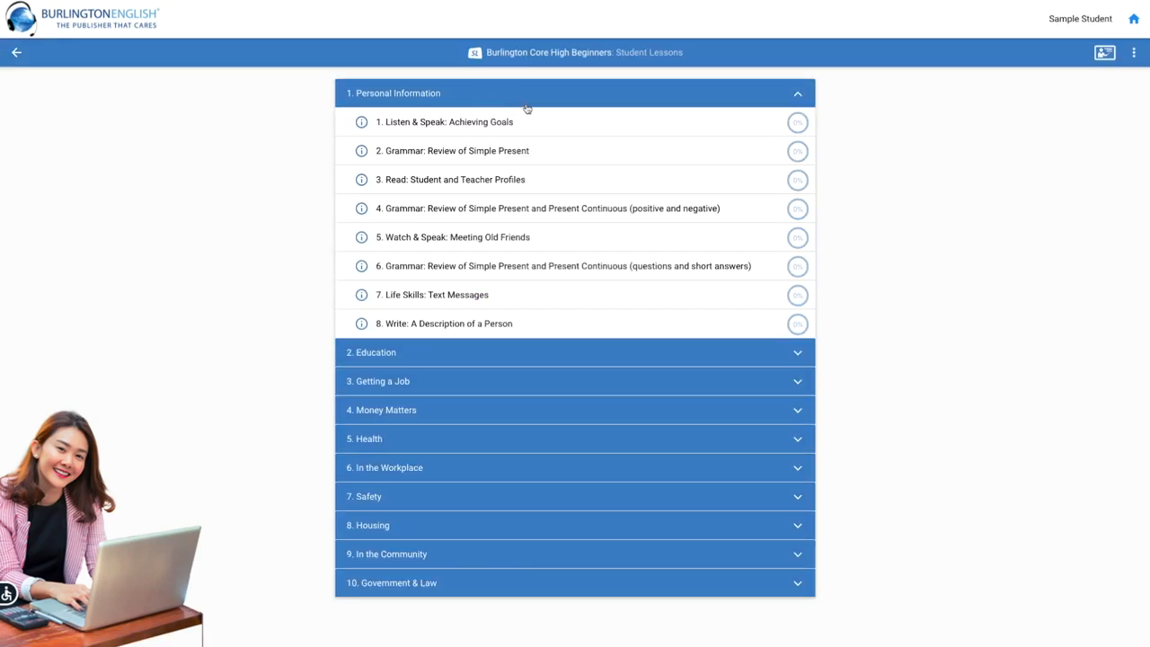
mouse_move(523, 126)
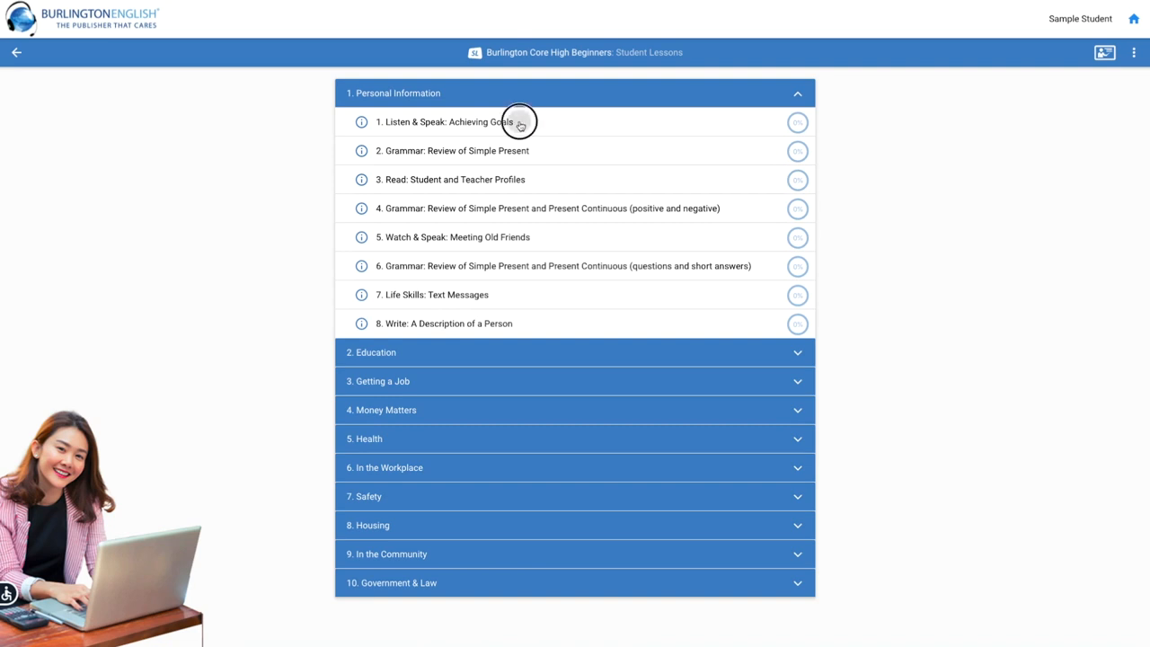
- Open lesson 1, 'Listen & Speak: Achieving Goals', on its Get Ready introduction
left_click(450, 121)
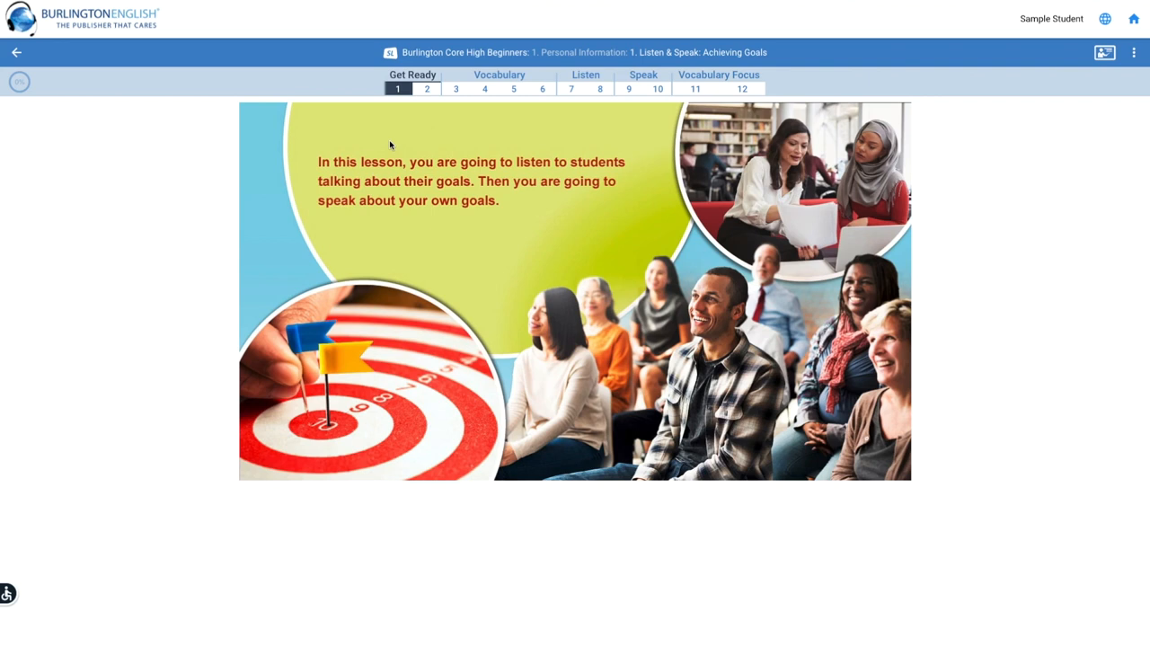
mouse_move(391, 144)
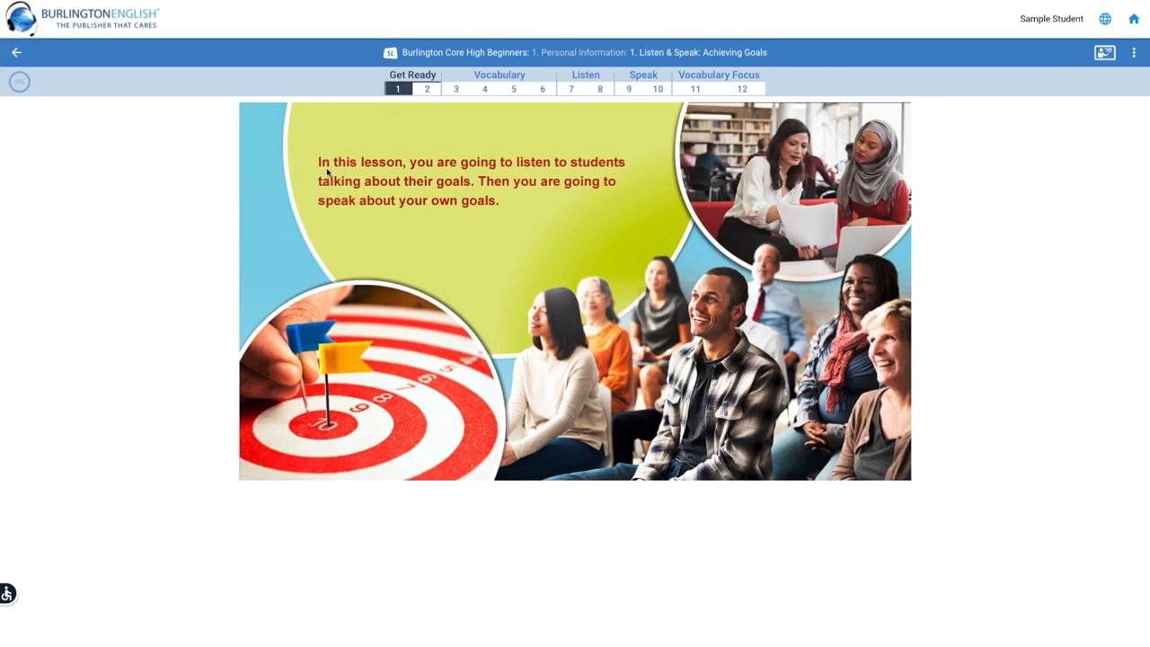
mouse_move(425, 170)
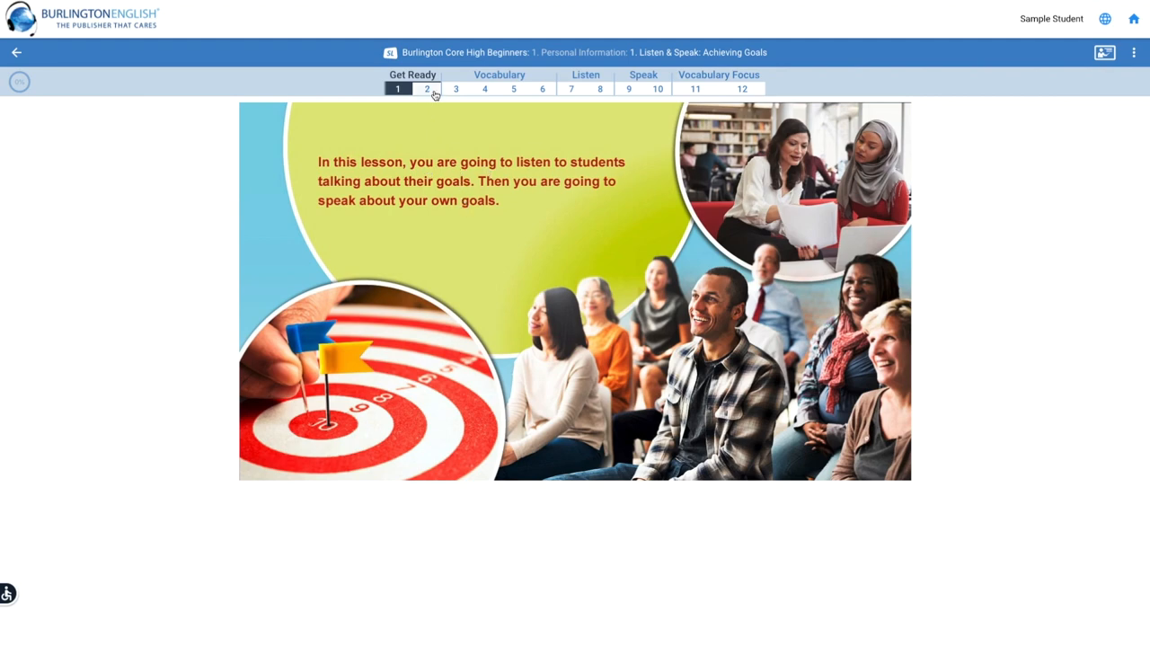
- Go to Get Ready activity 2 and switch its instructions to Spanish
left_click(427, 88)
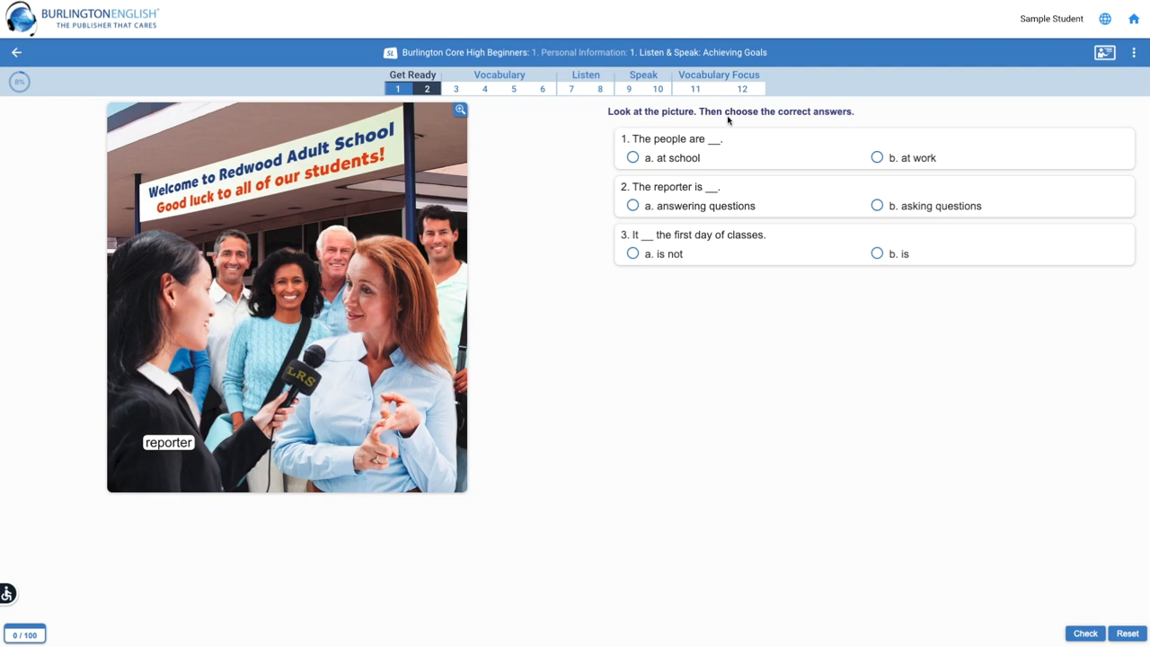
mouse_move(888, 112)
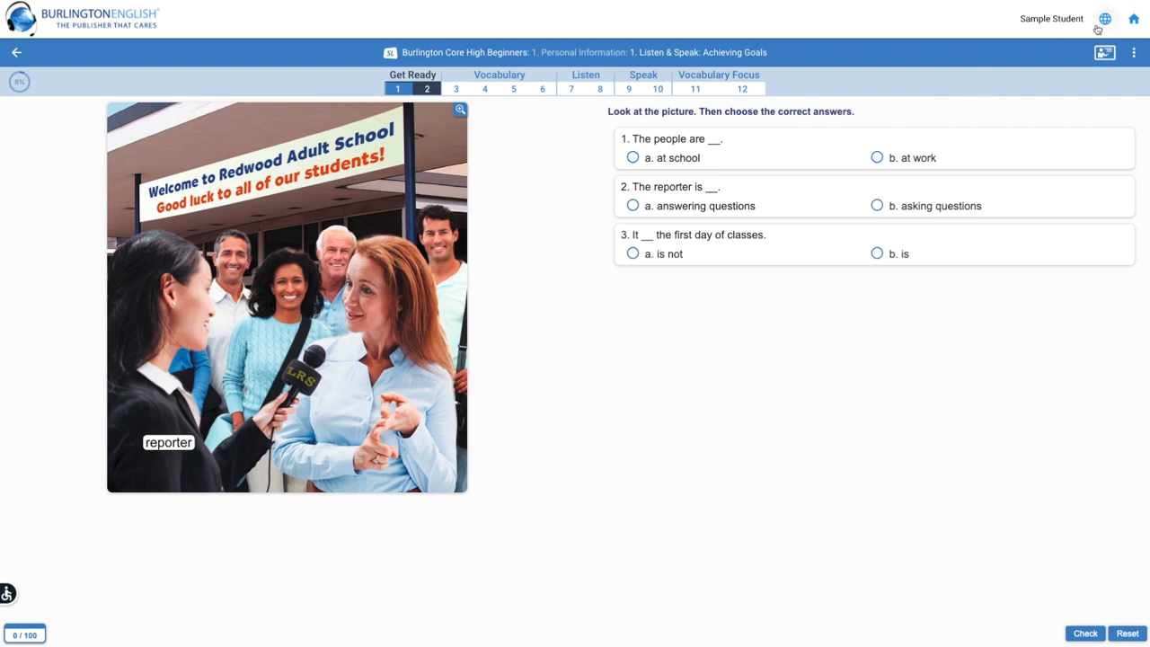
mouse_move(1105, 19)
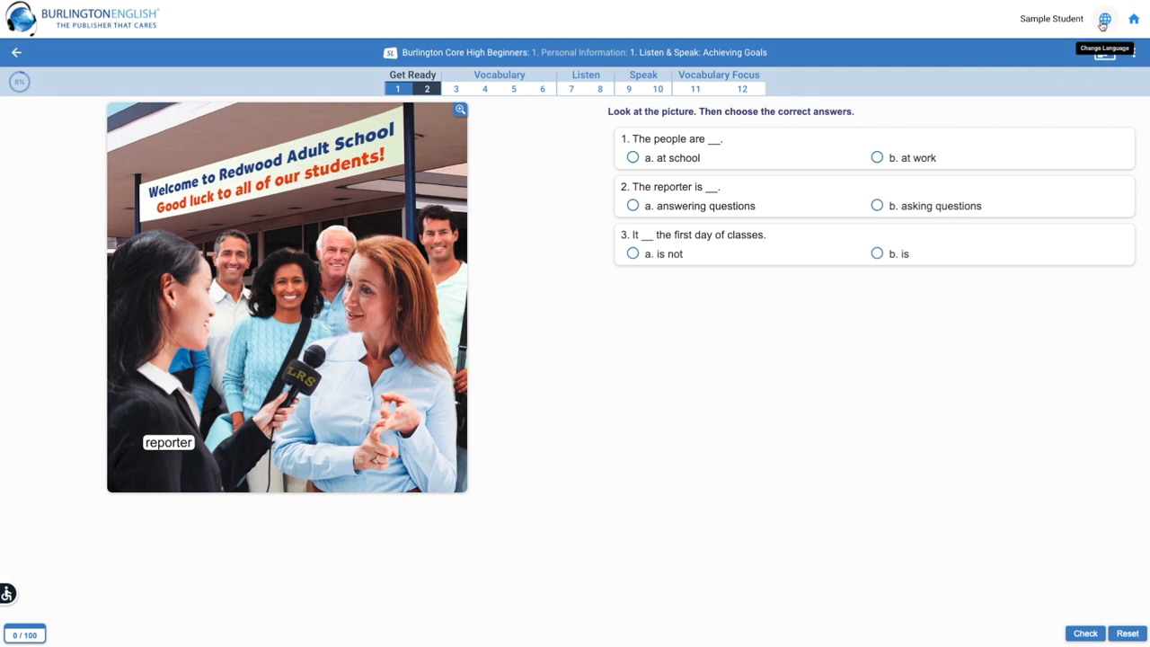
left_click(1104, 22)
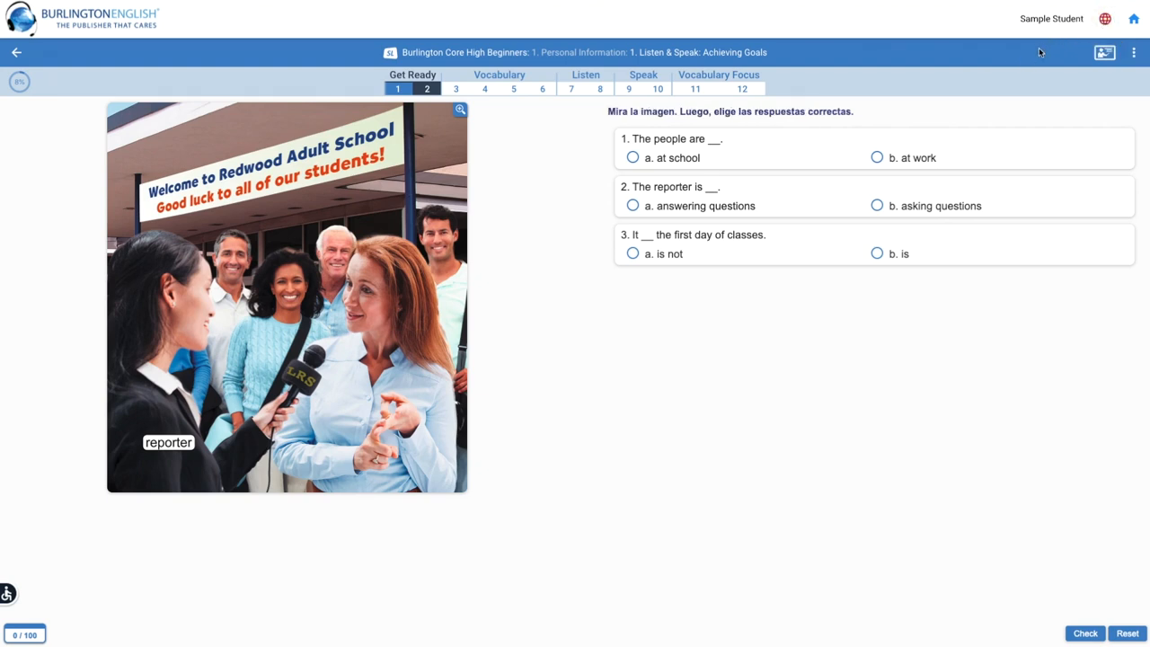
mouse_move(859, 115)
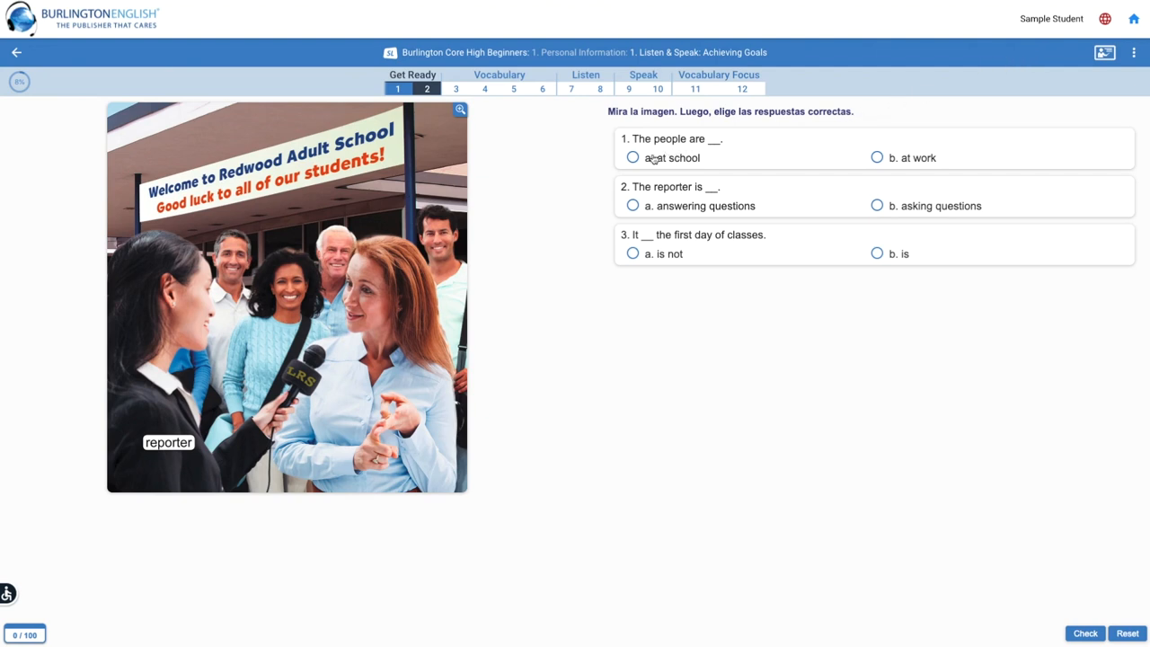
- Answer 'at school', 'answering questions' and 'is', then check for 100/100
left_click(633, 157)
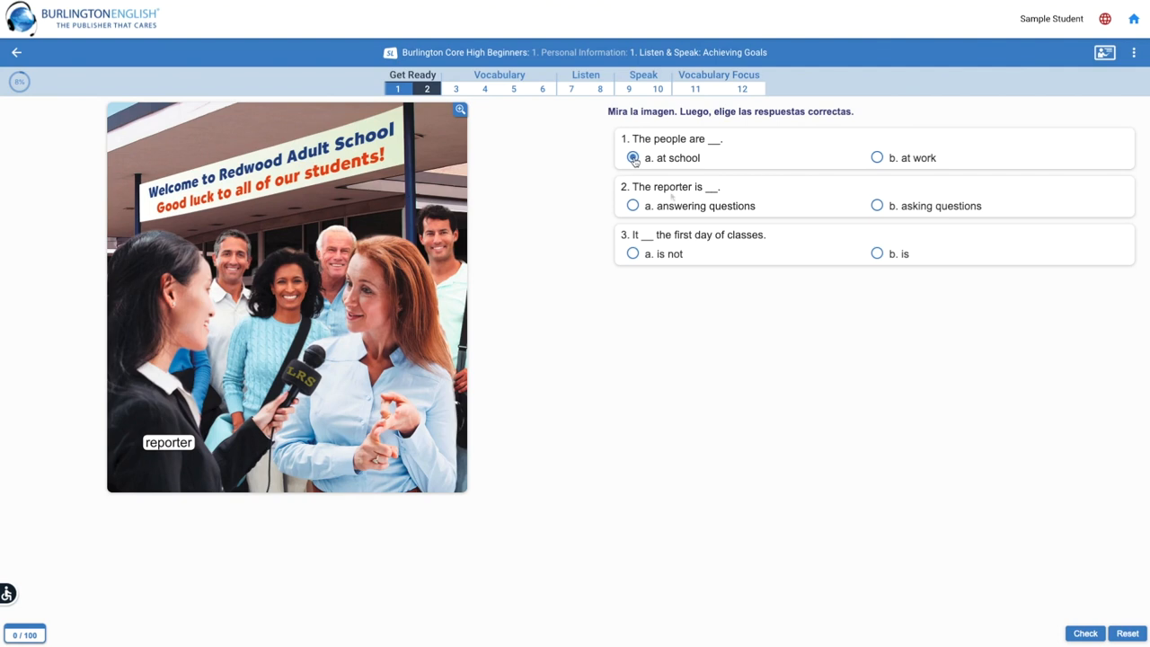
left_click(632, 206)
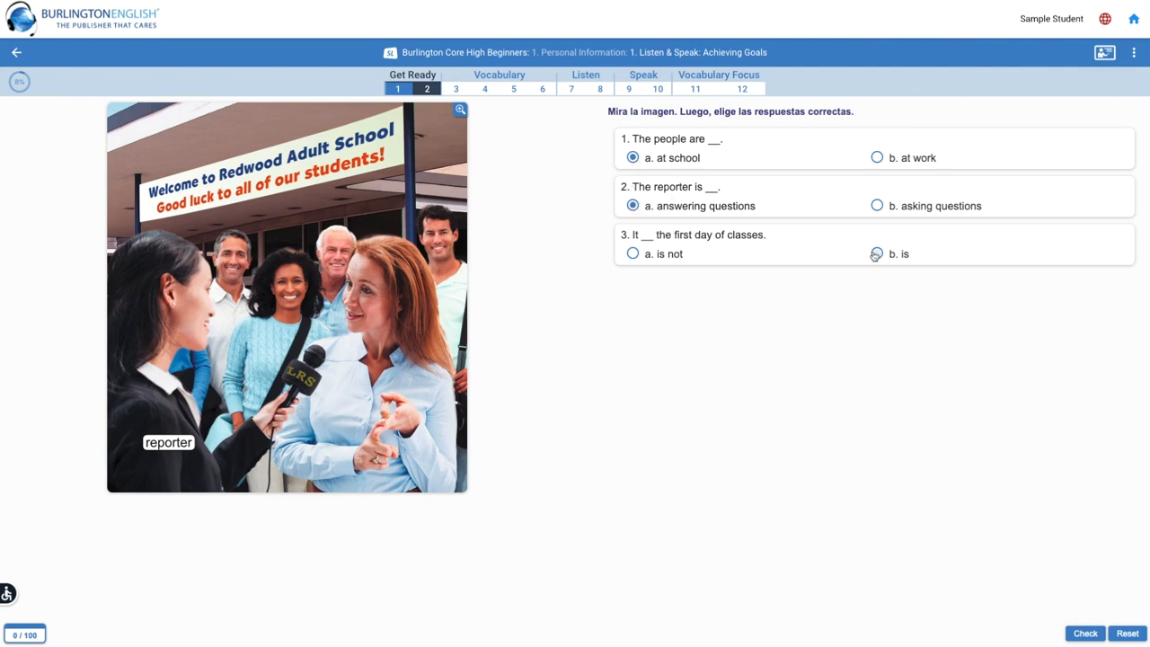
left_click(876, 253)
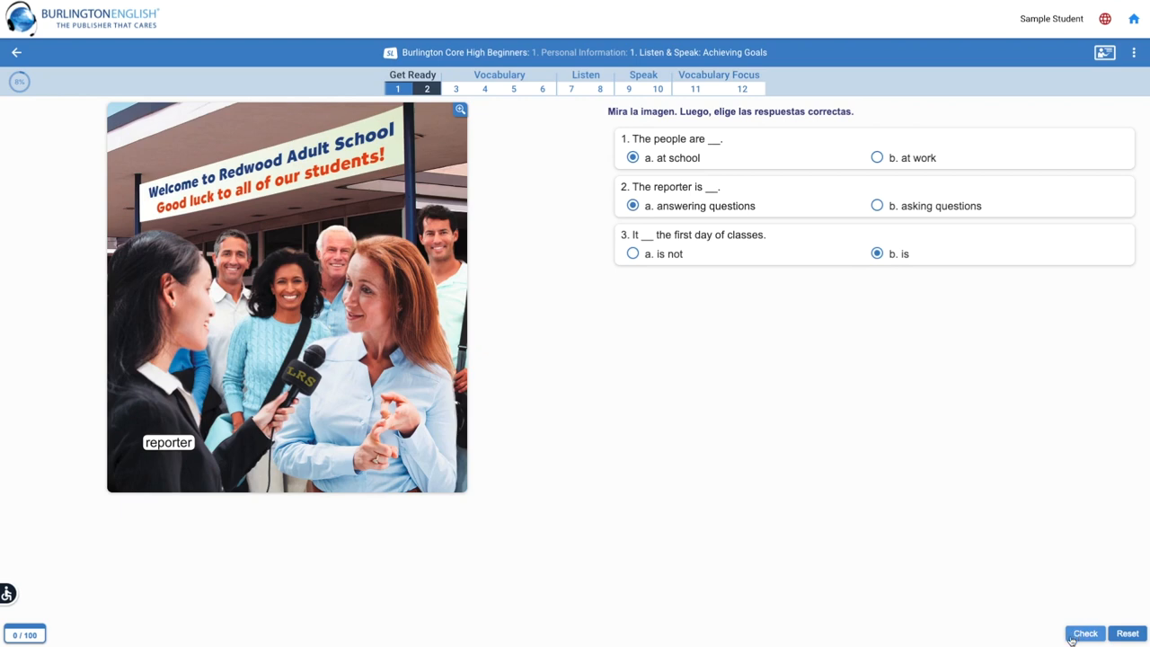
left_click(1085, 633)
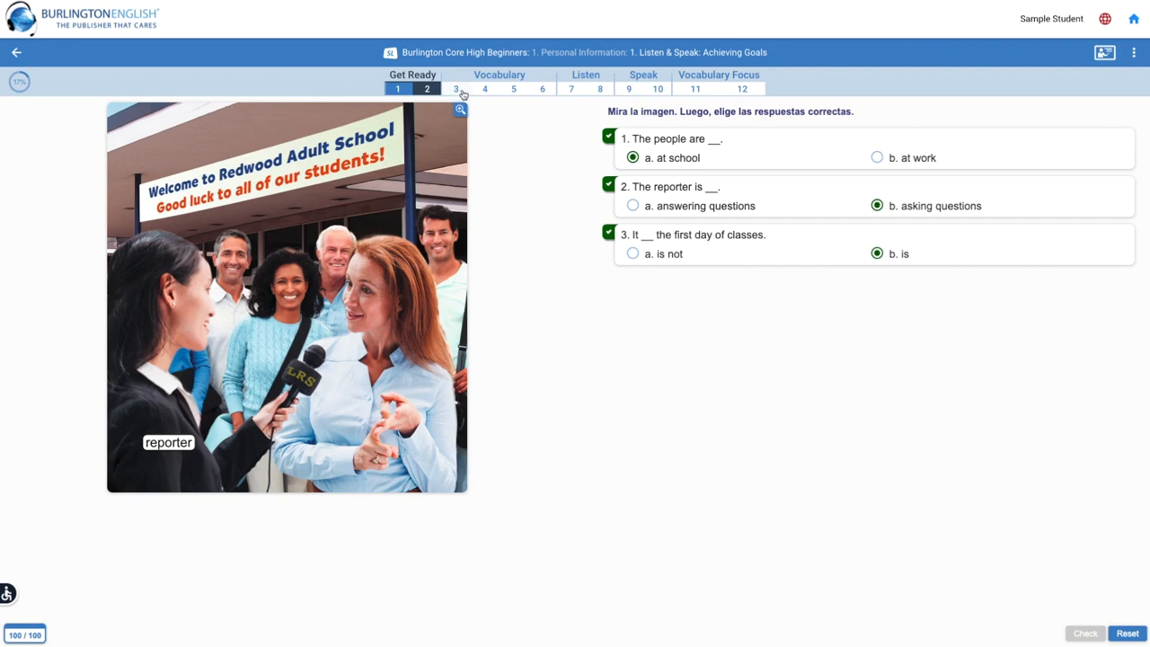
- Practise reporter, go to college and improve in activity 3, then go to activity 4
left_click(455, 89)
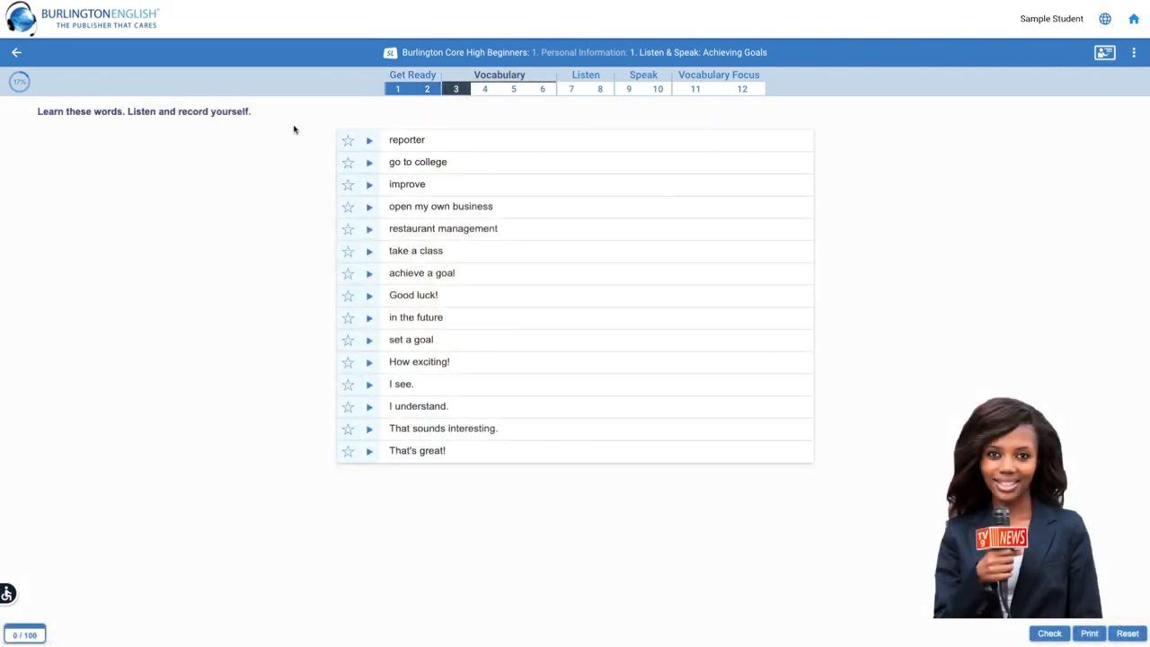
left_click(368, 140)
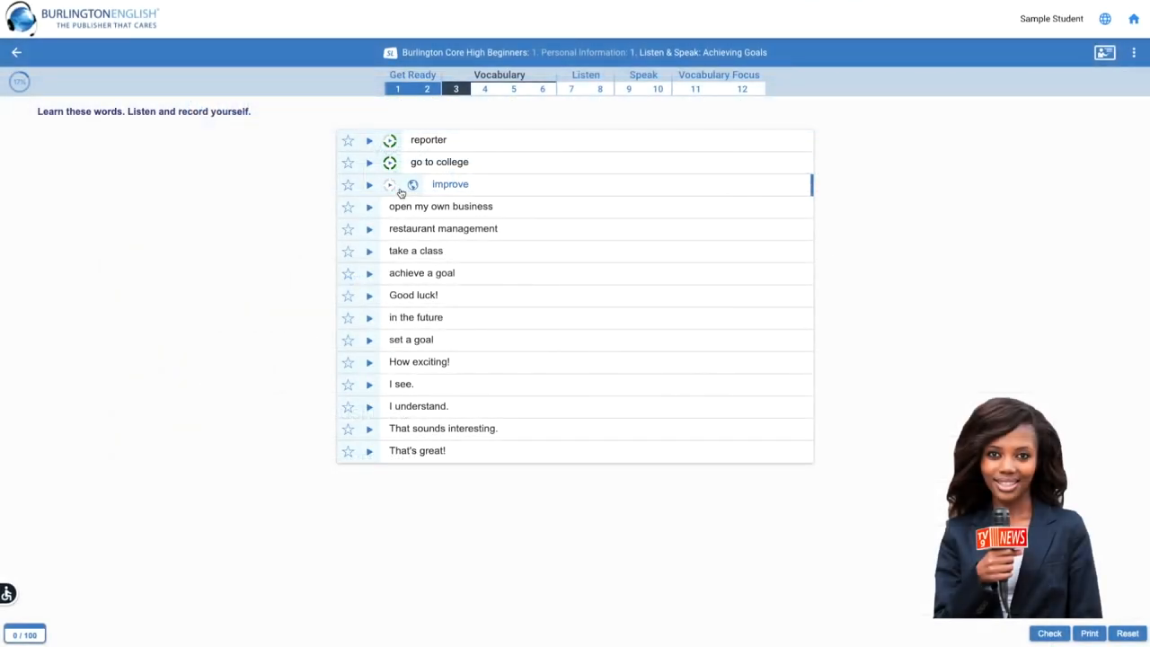
mouse_move(474, 114)
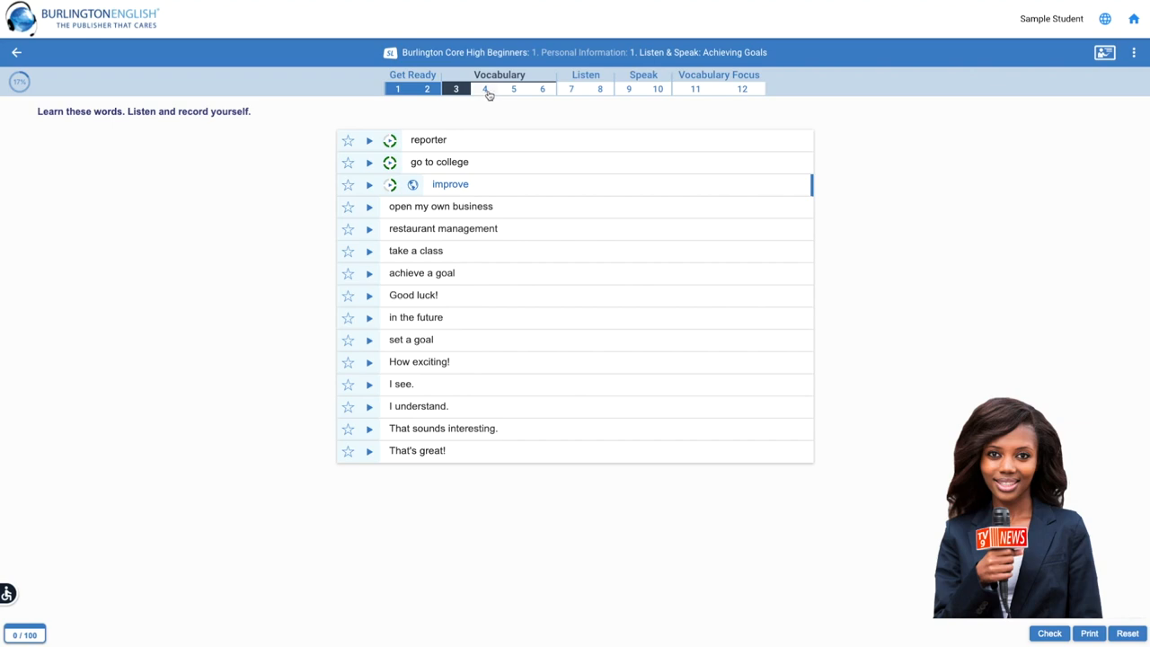
left_click(484, 88)
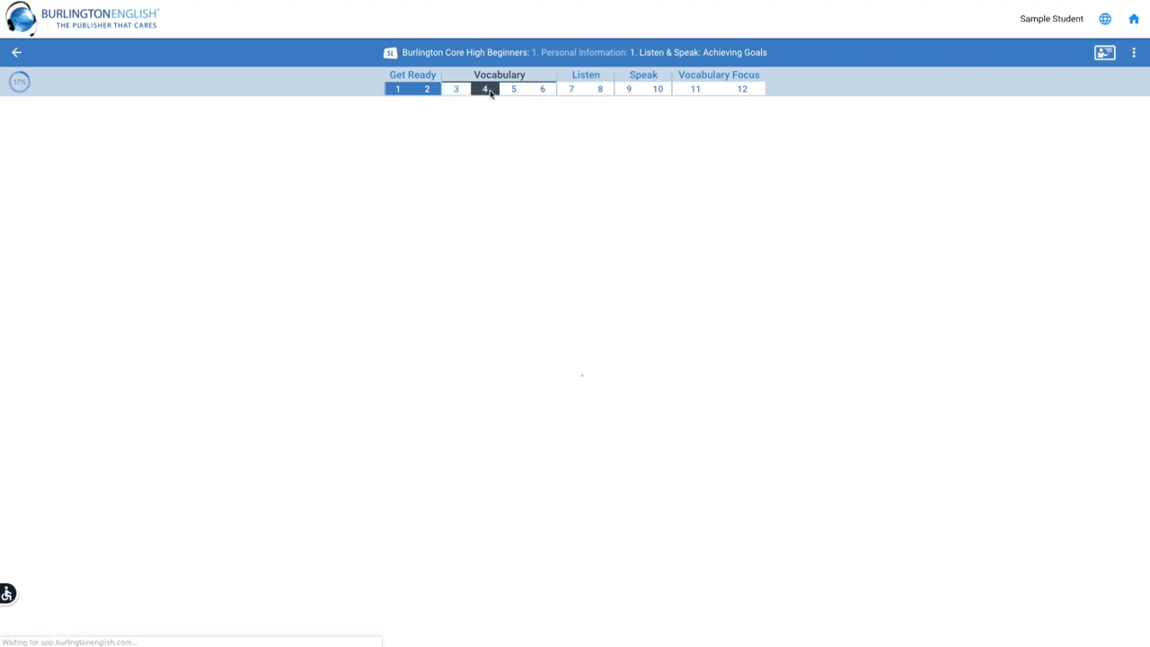
- Review the vocabulary word list, then move on to the sentence-completion exercise
left_click(485, 89)
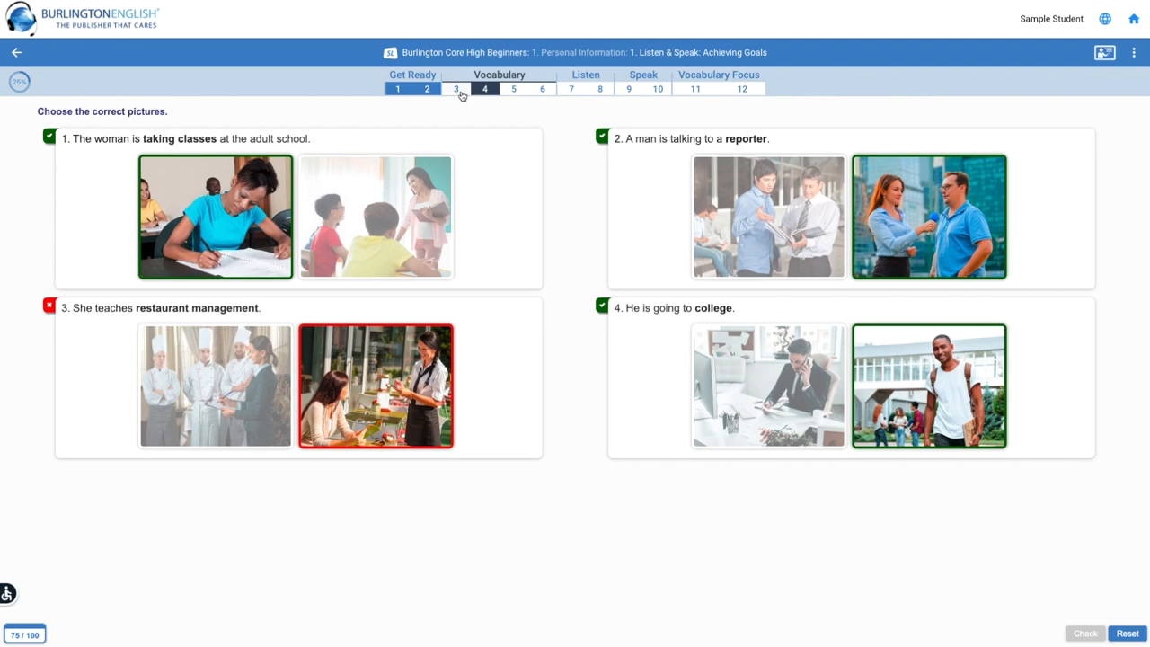
left_click(456, 88)
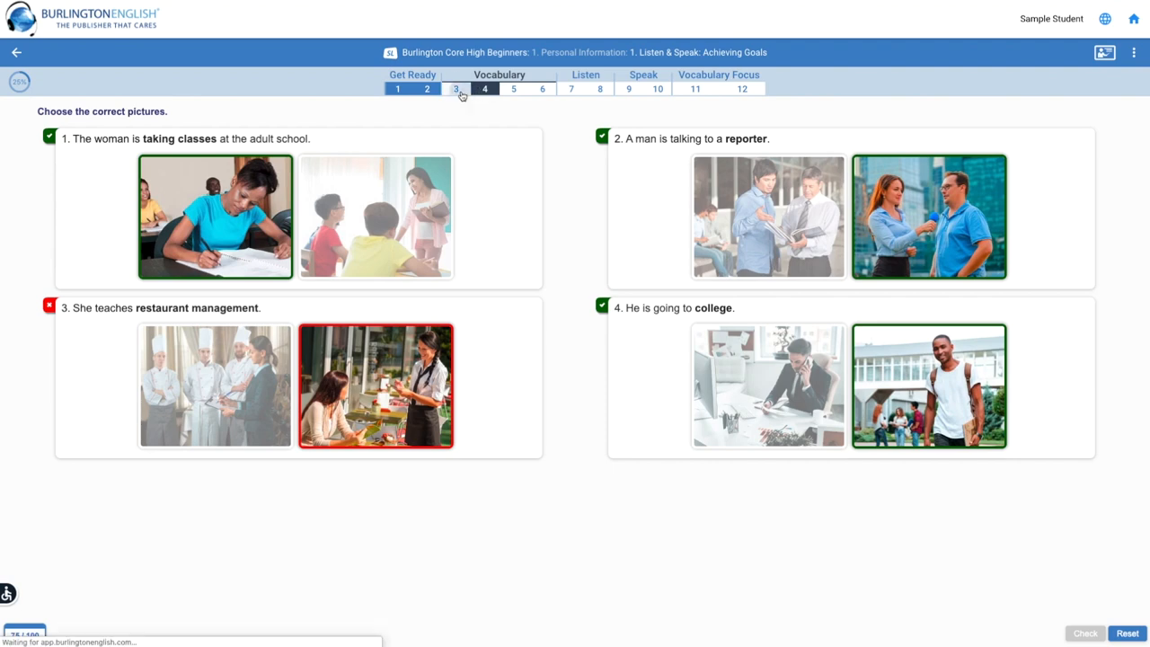
left_click(455, 88)
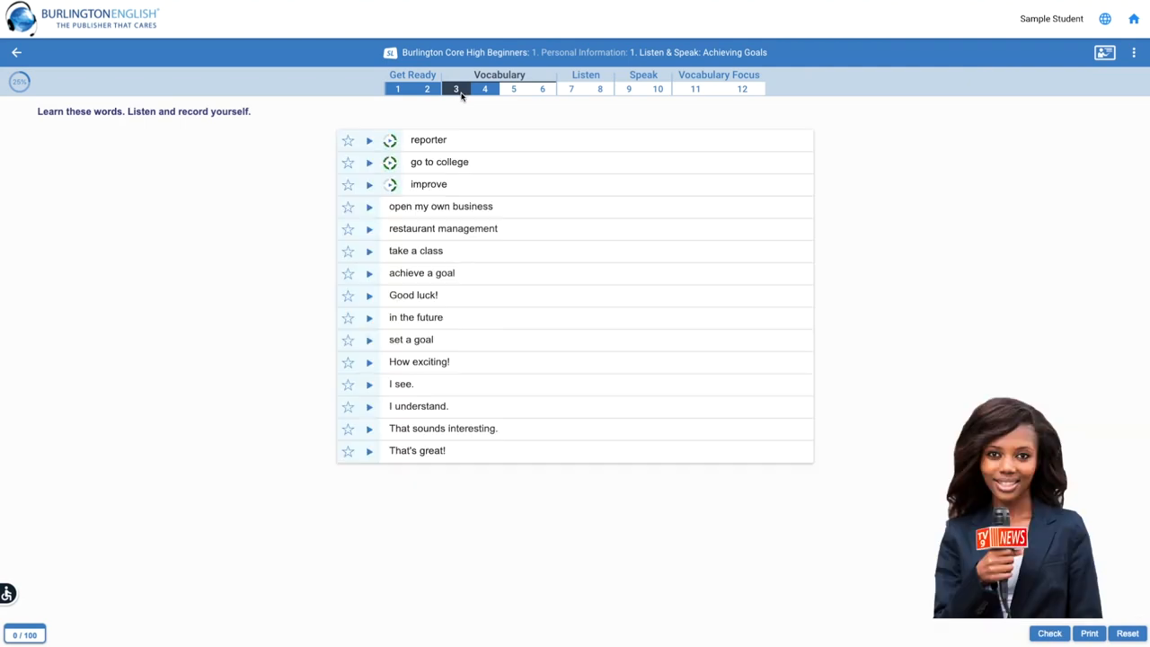
left_click(1049, 633)
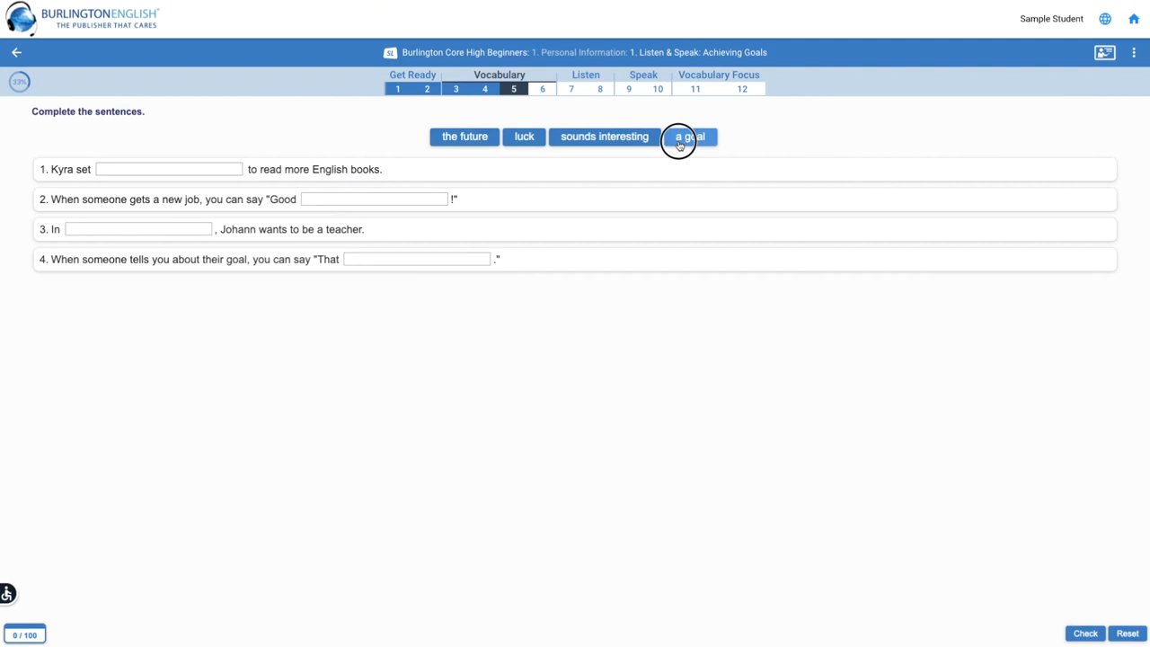
- Fill the sentence blanks, play the reporter conversation, and finish the Vocabulary Focus at 100/100
left_click_drag(688, 137, 180, 169)
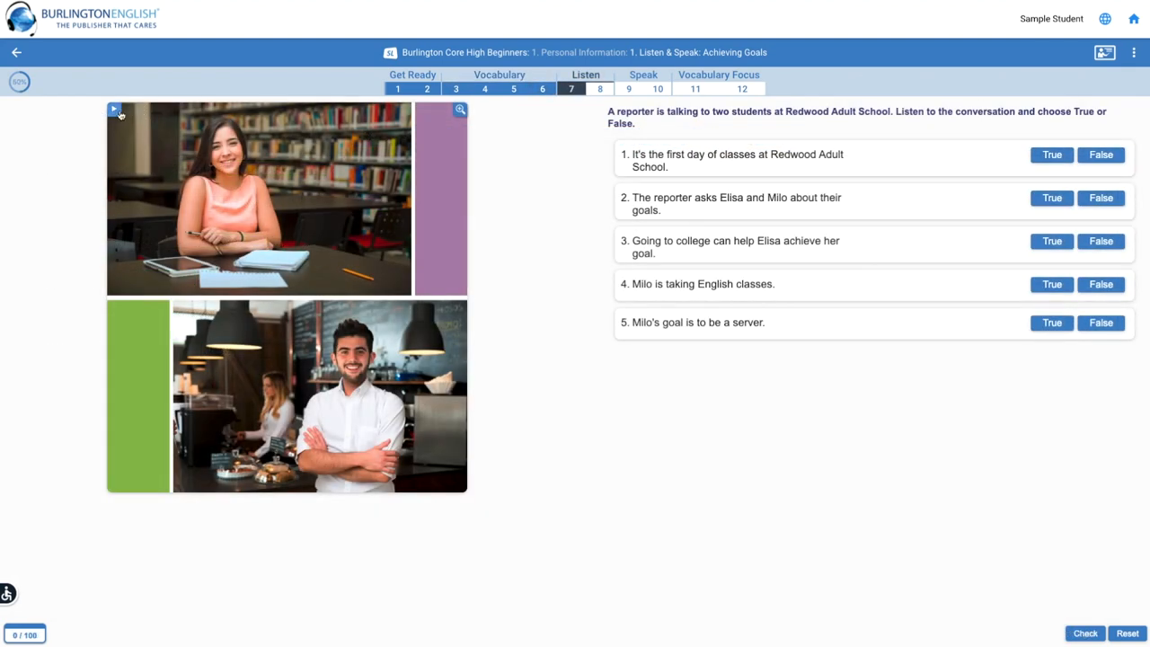
left_click(114, 110)
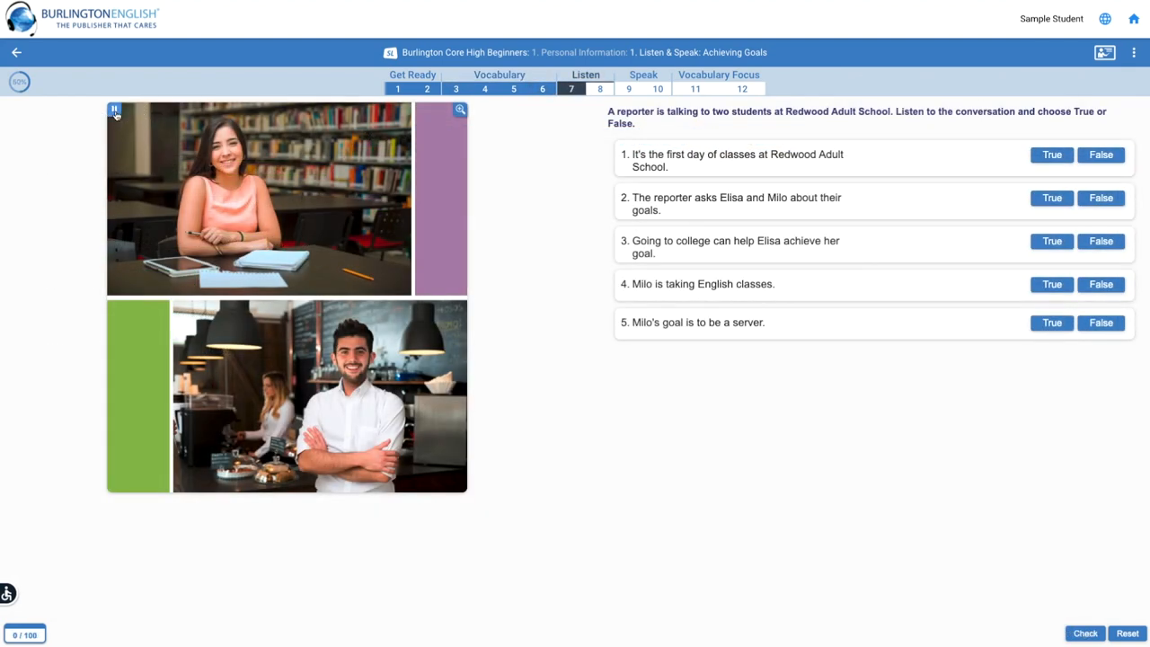
left_click(628, 88)
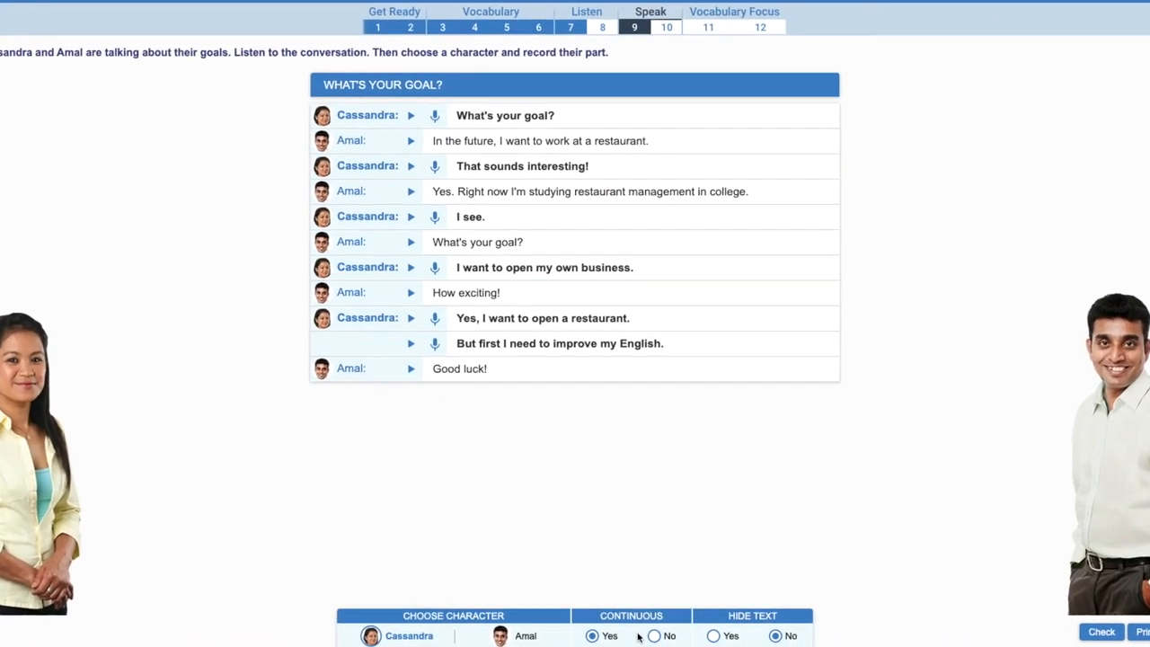
left_click(654, 636)
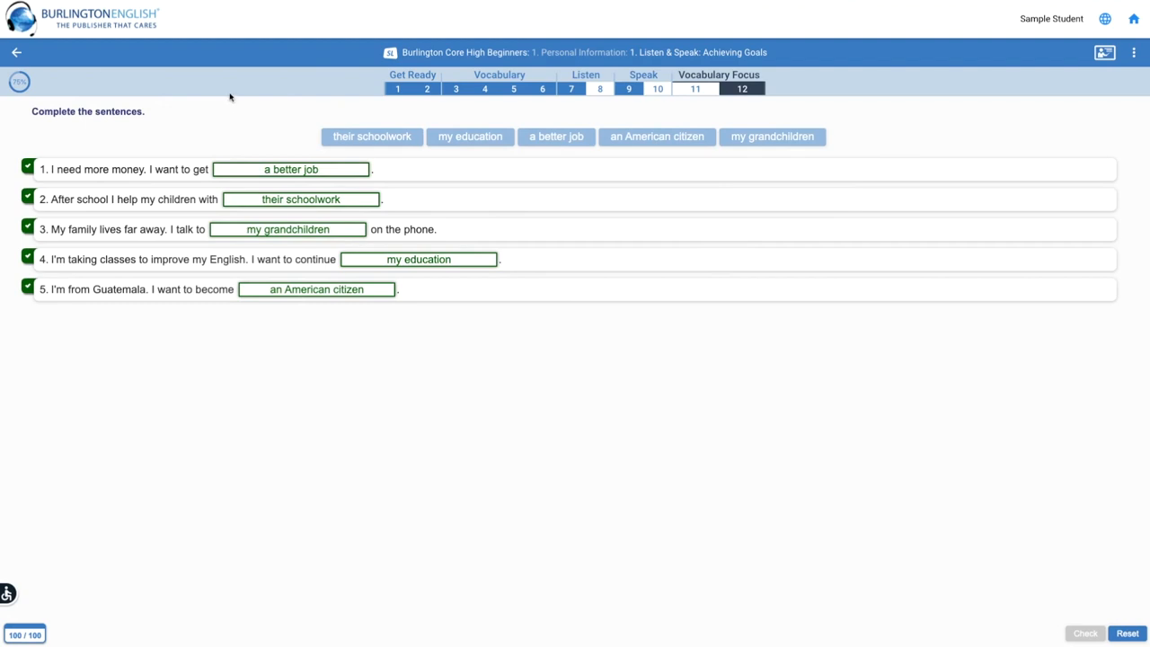
mouse_move(19, 82)
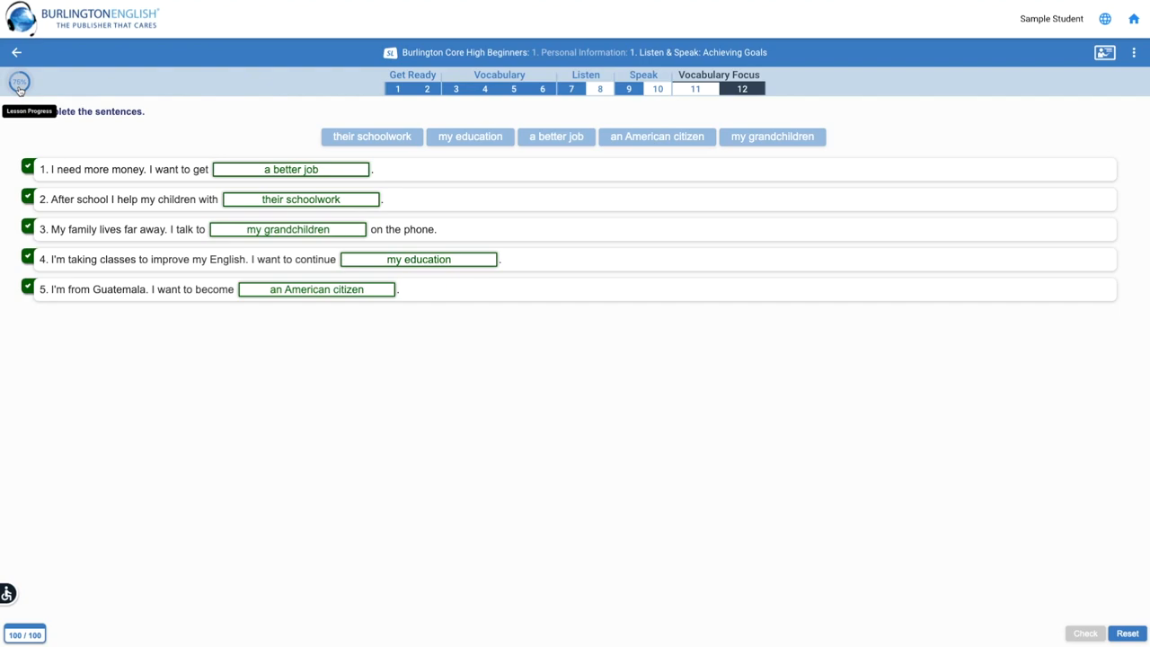
left_click(18, 82)
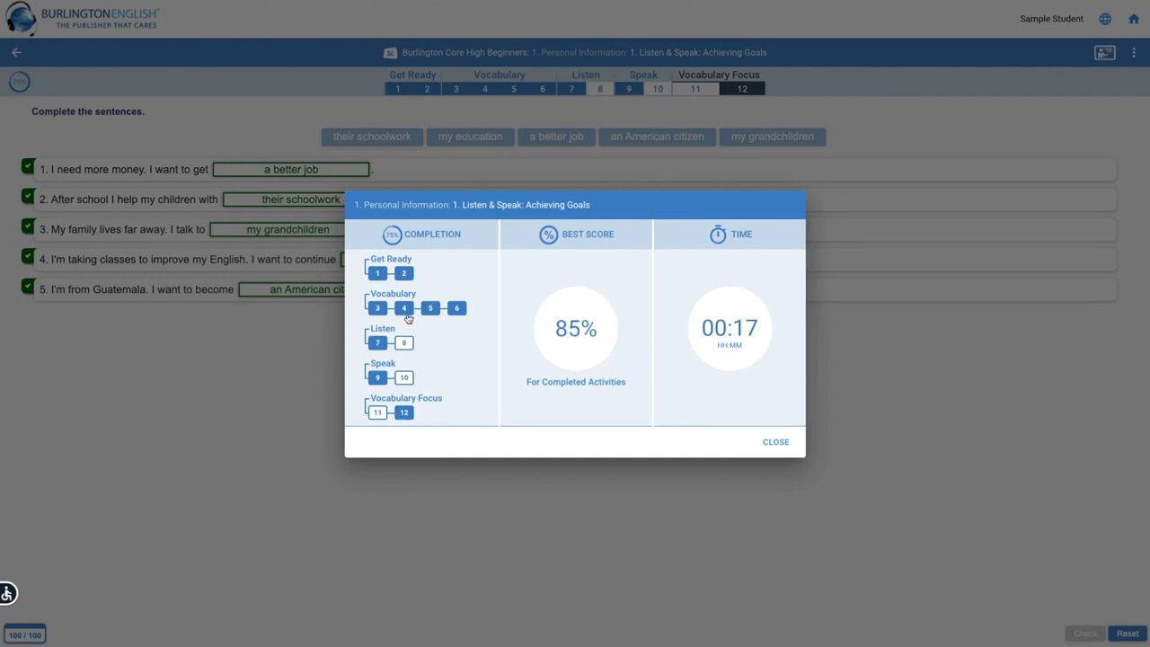
mouse_move(409, 350)
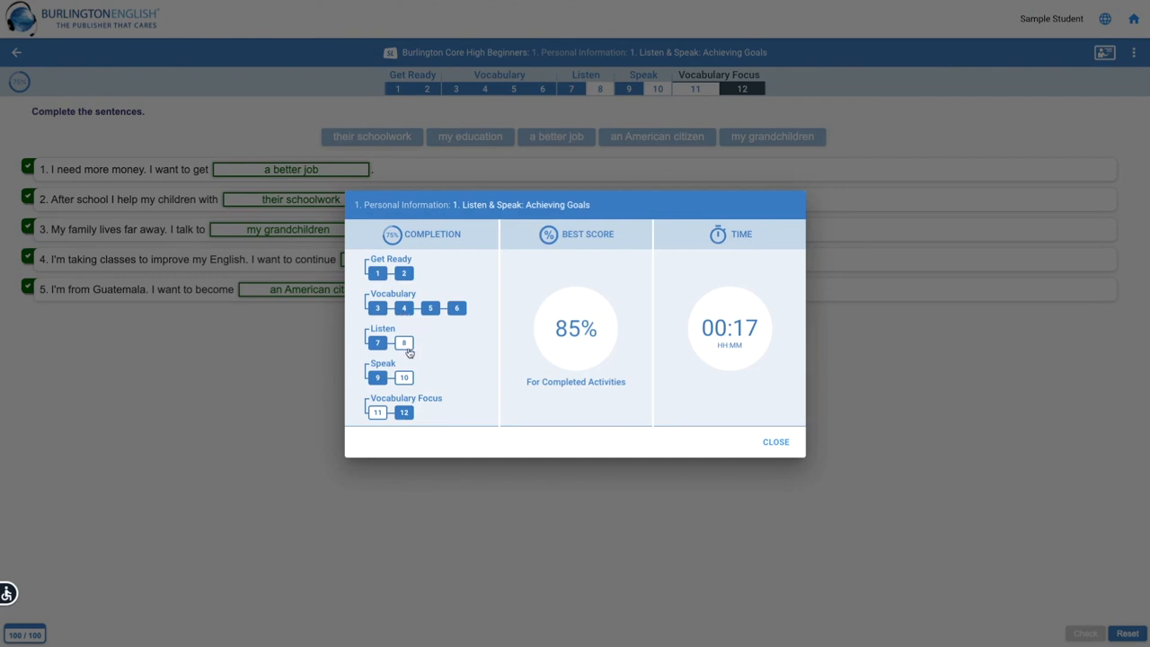
mouse_move(568, 395)
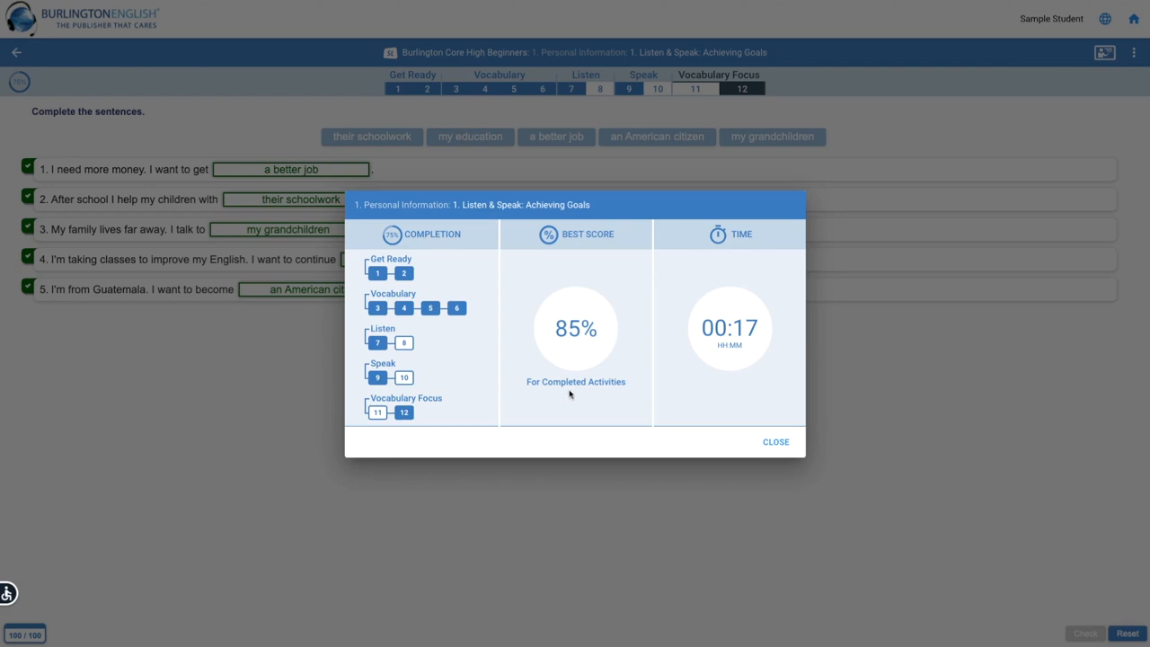
mouse_move(727, 379)
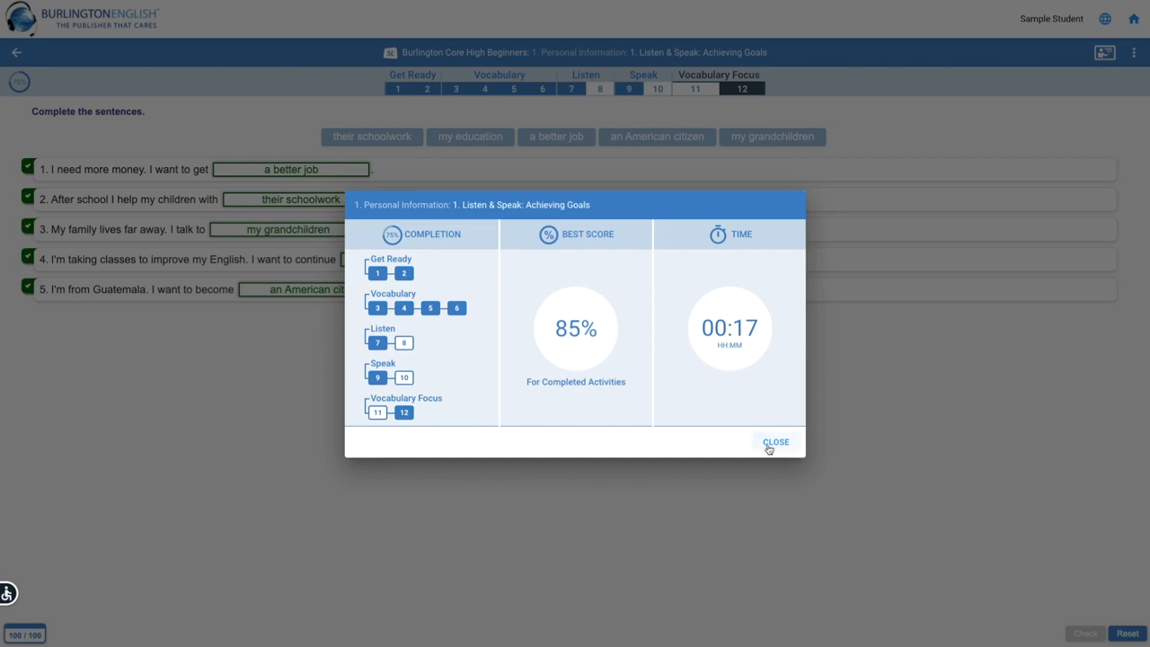
left_click(774, 442)
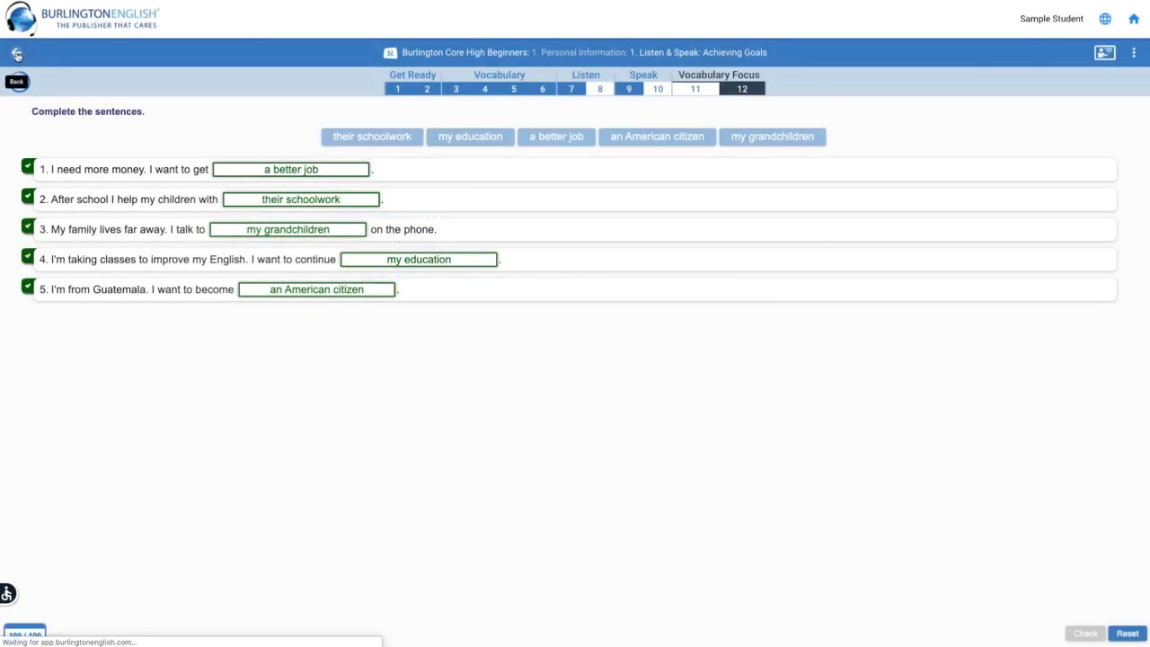
- Return to Student Lessons, where the lesson shows 75%, then go Home
left_click(16, 53)
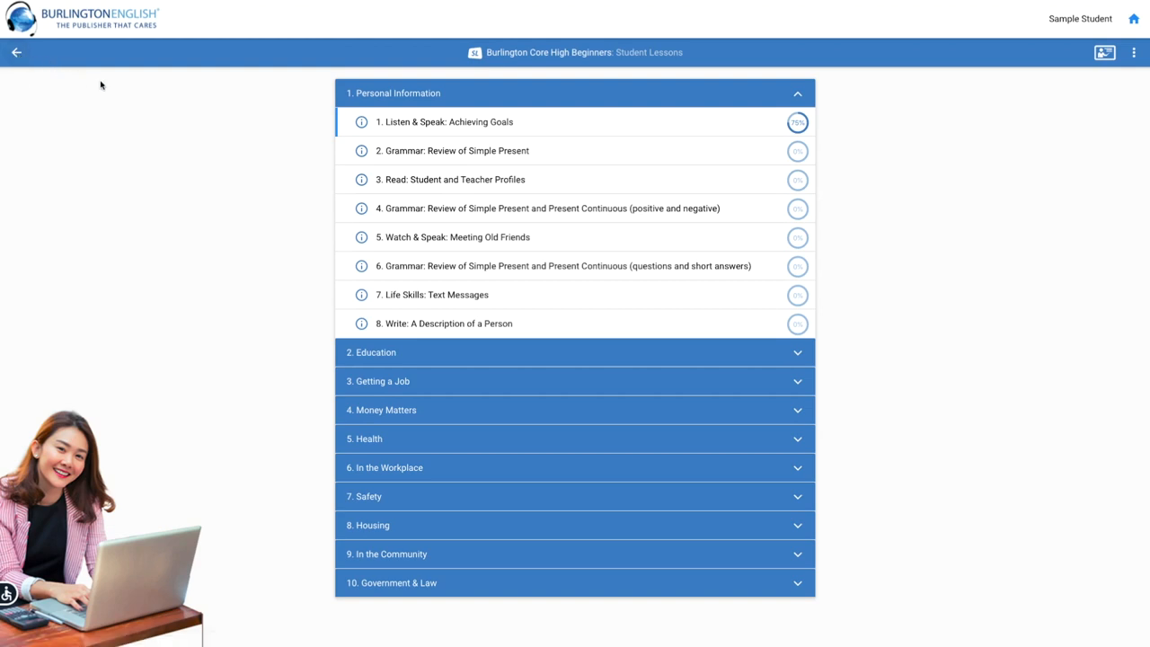
mouse_move(404, 133)
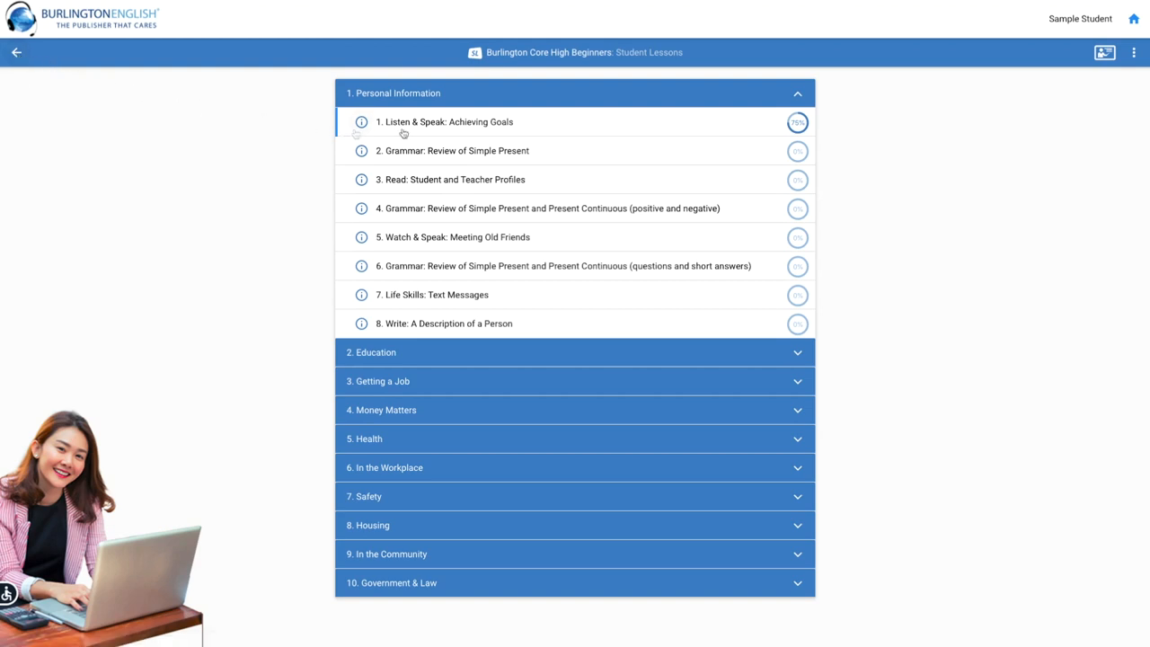
mouse_move(566, 134)
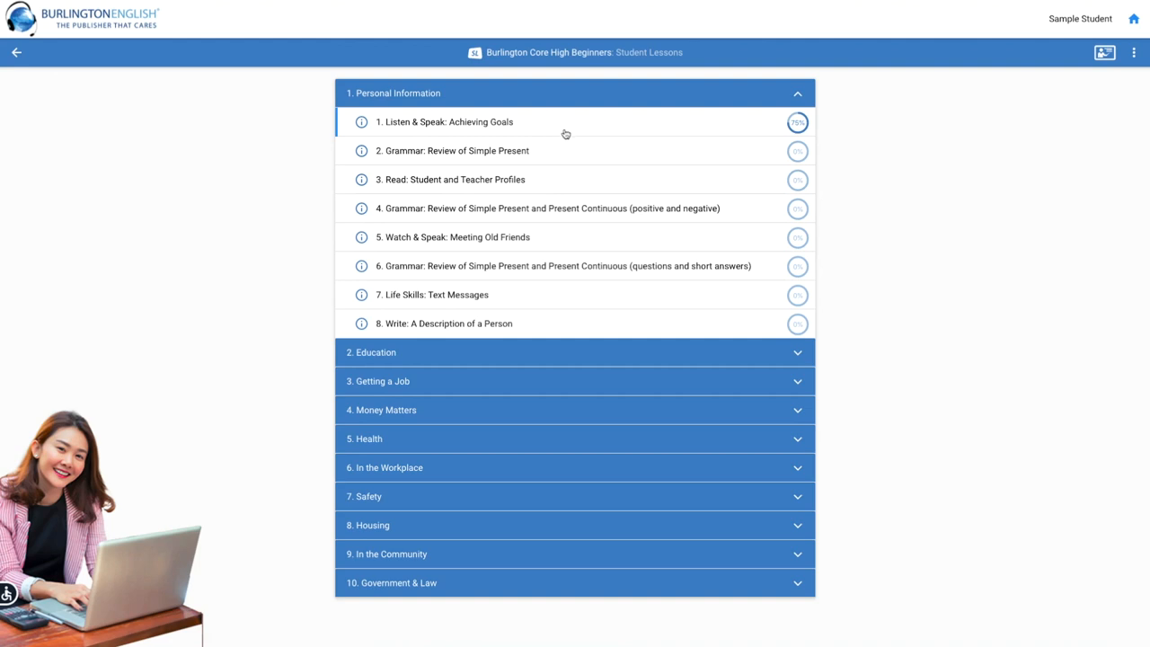
mouse_move(547, 156)
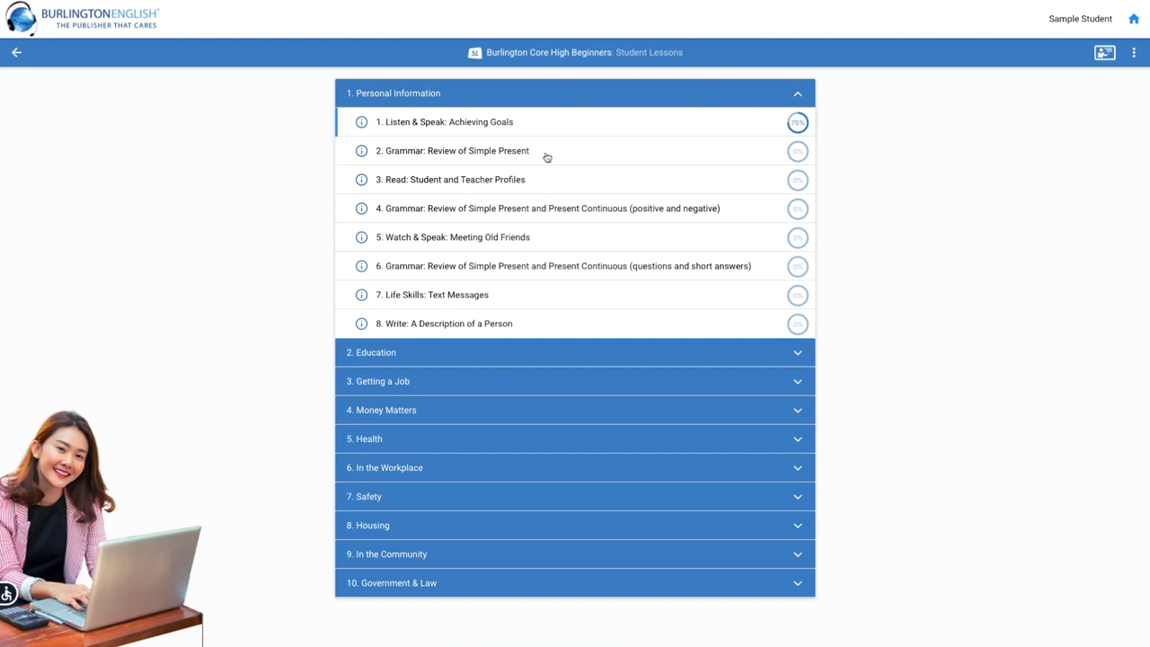
mouse_move(942, 85)
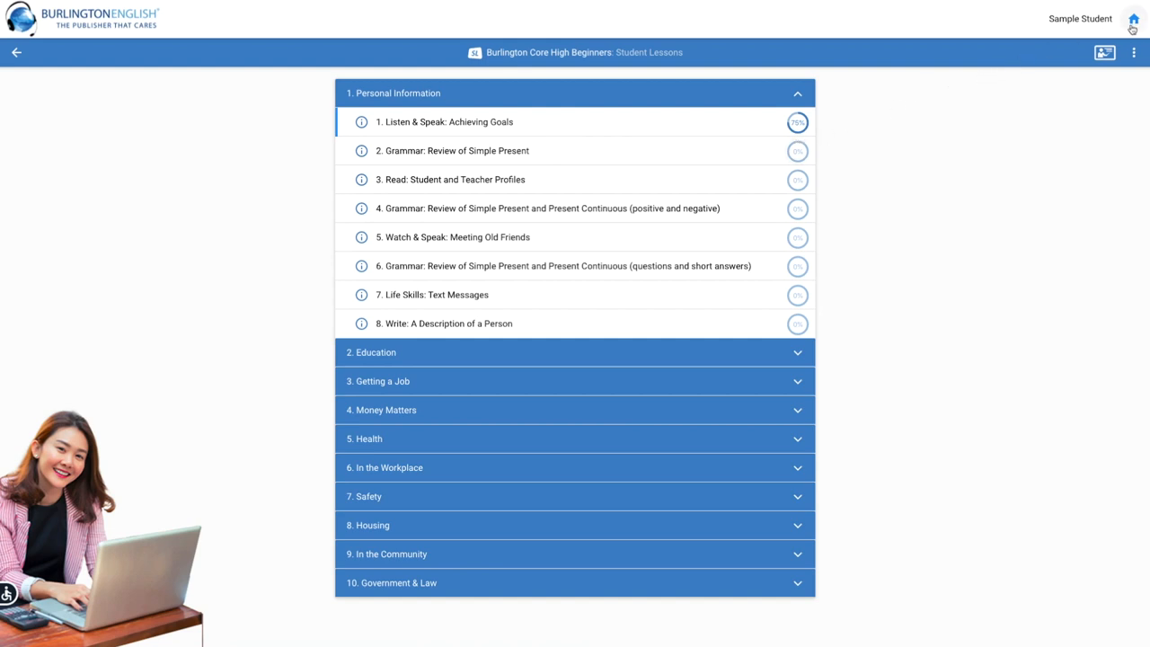
mouse_move(1133, 19)
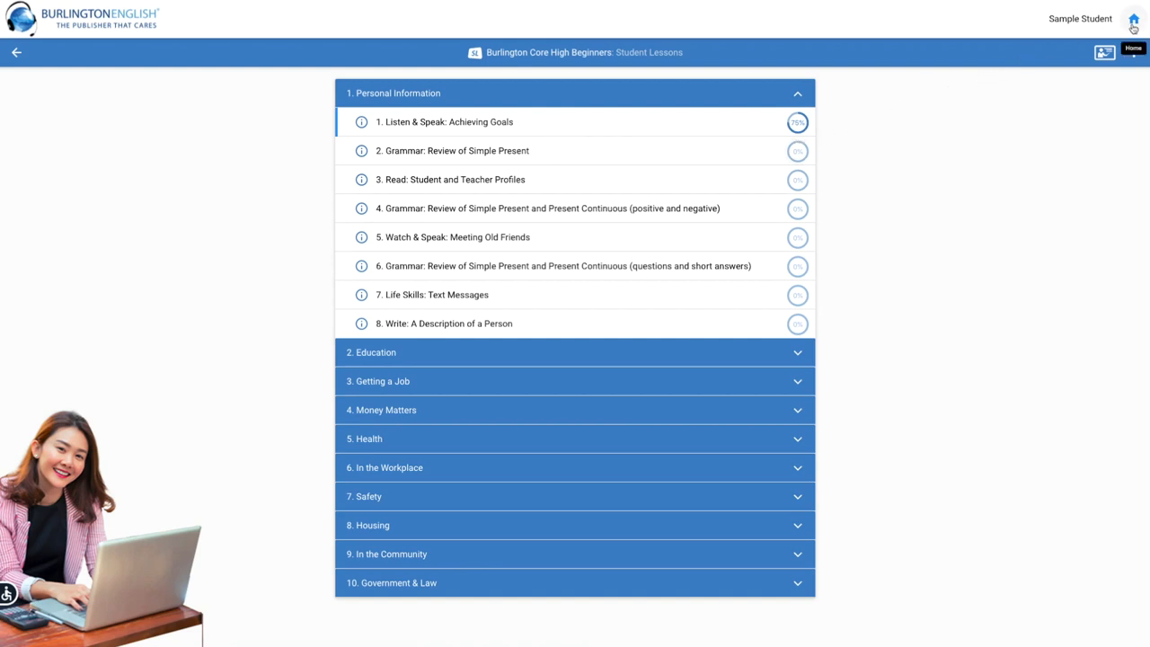
left_click(1133, 18)
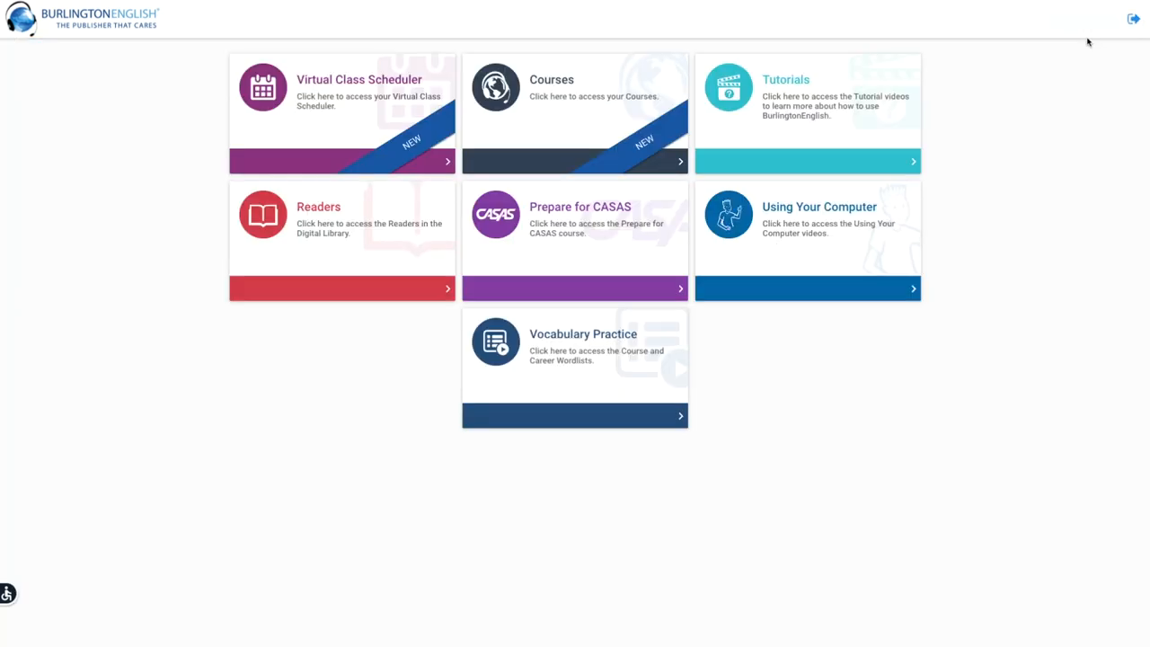